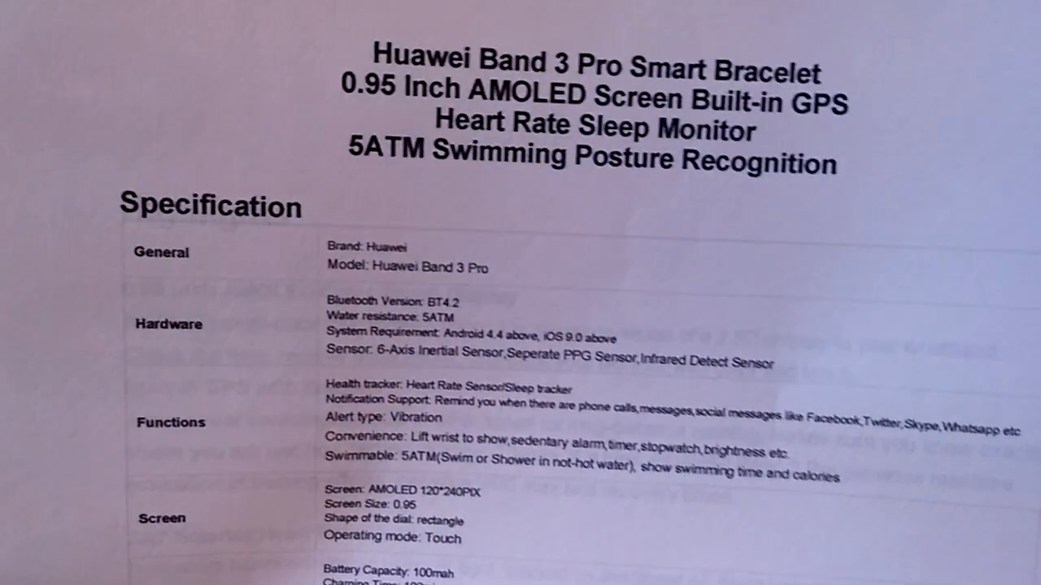
Scroll through the band's workout types, such as Outdoor walk and Outdoor cycle
scroll(down, 3)
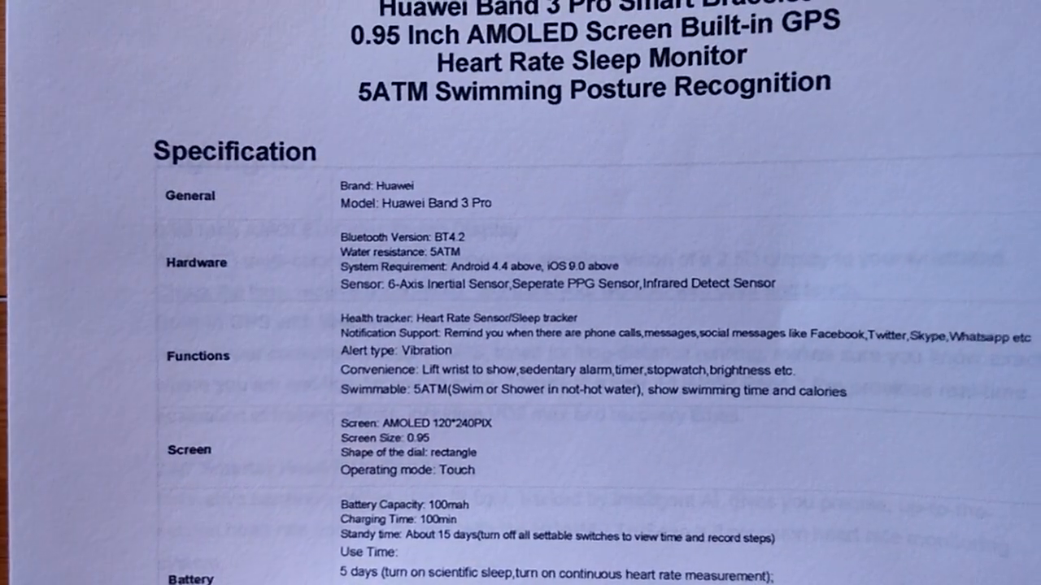
scroll(down, 3)
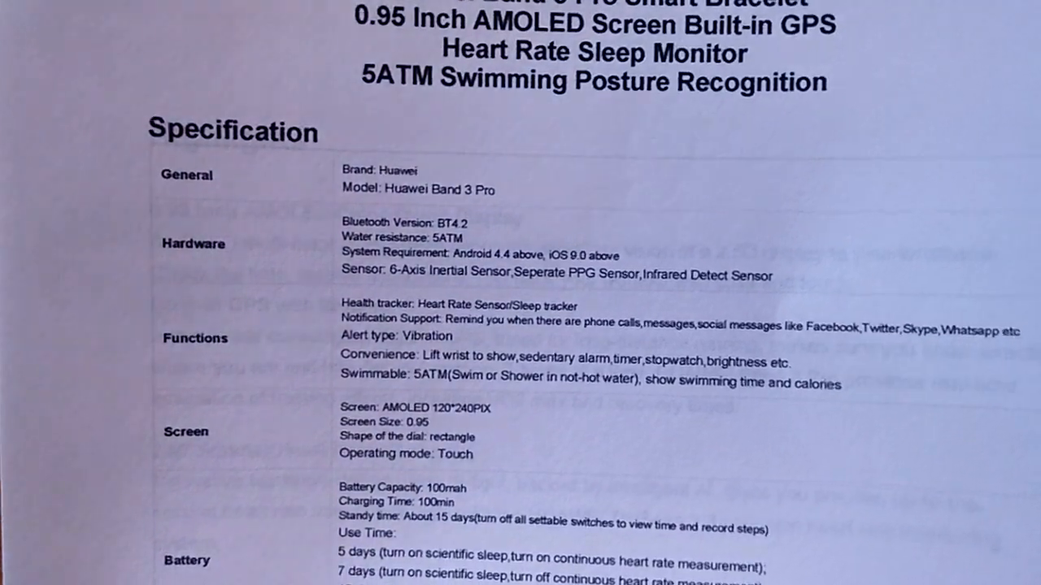
scroll(down, 3)
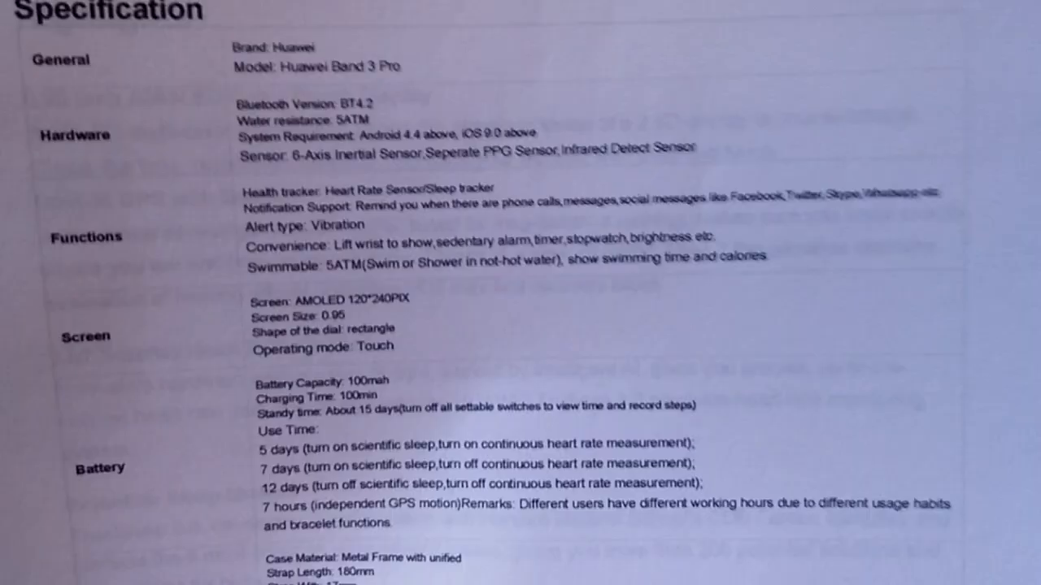
scroll(down, 3)
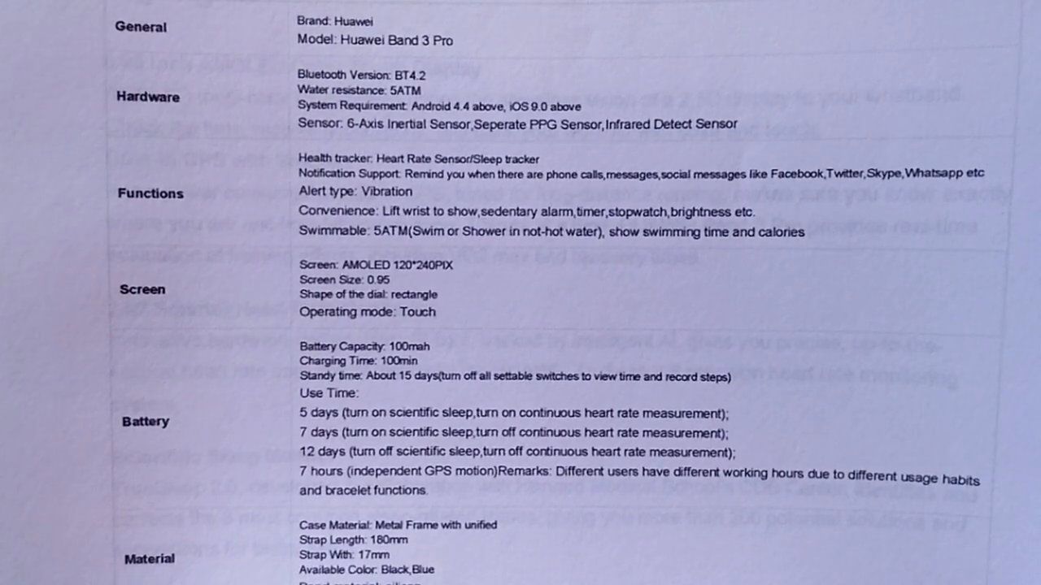
scroll(down, 3)
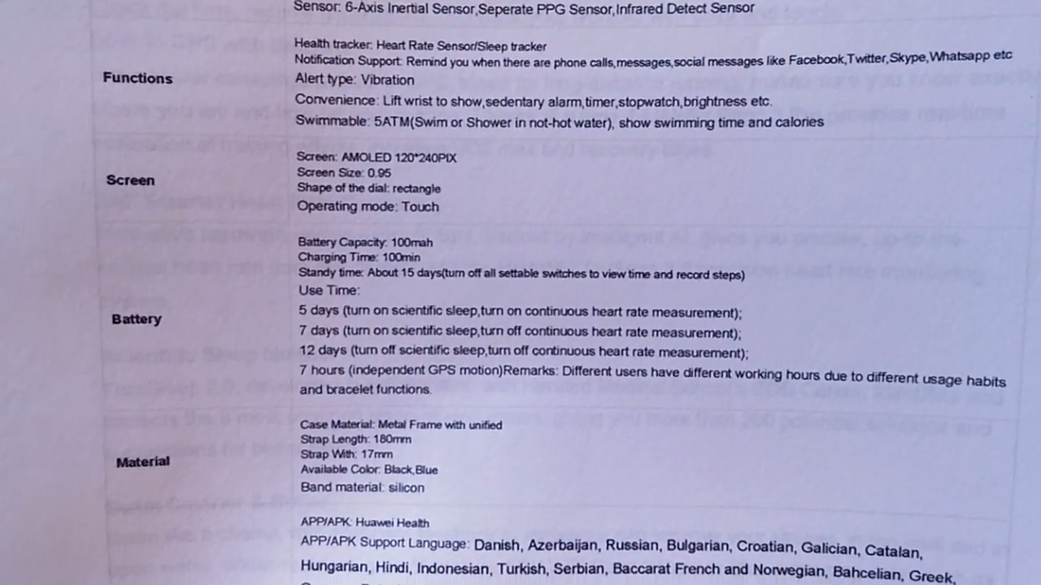
scroll(down, 3)
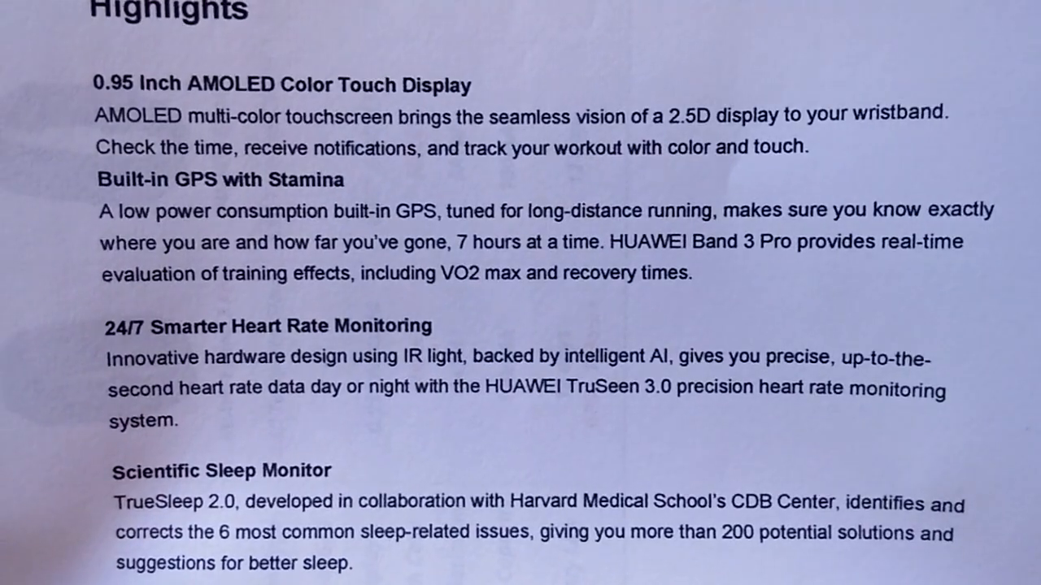
scroll(down, 3)
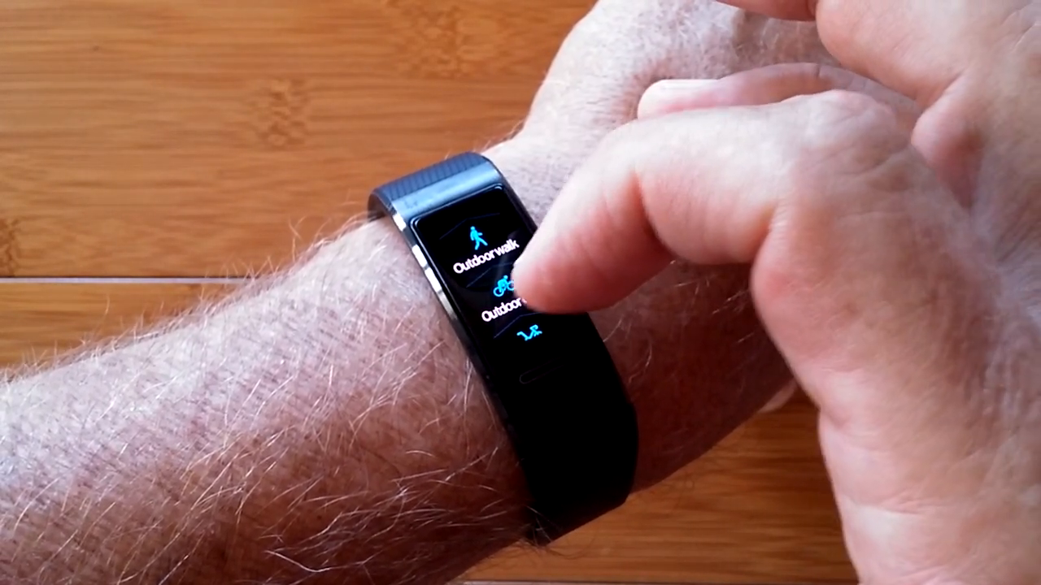
scroll(down, 3)
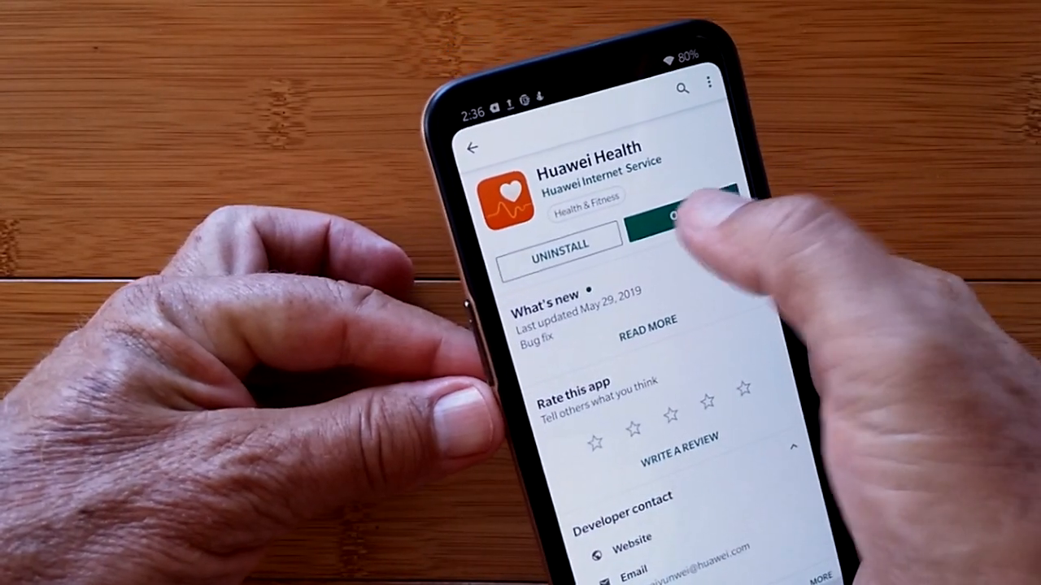
Launch Huawei Health and return to the Health home dashboard with steps and heart rate cards
click(675, 215)
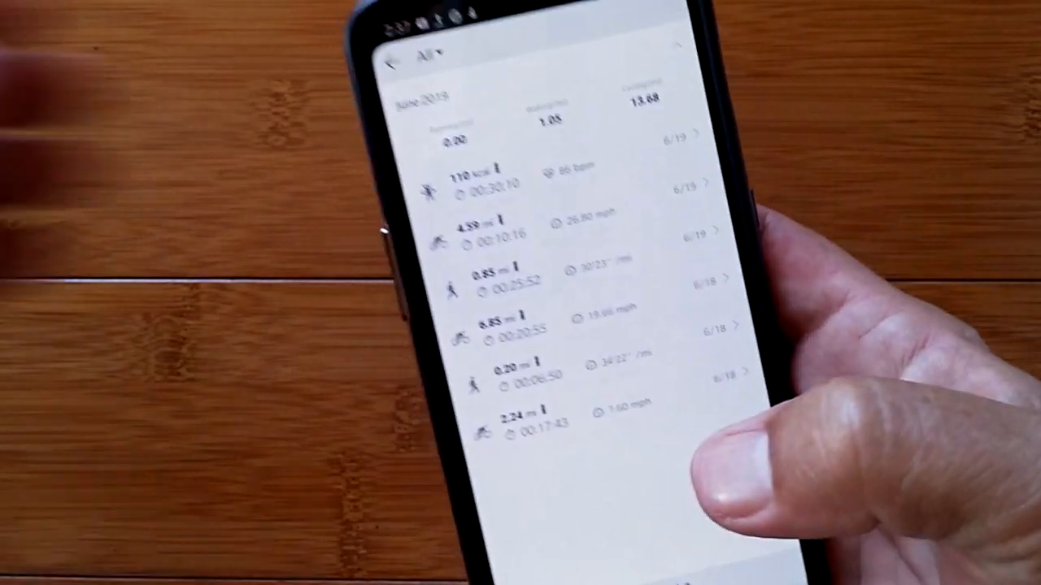
click(398, 61)
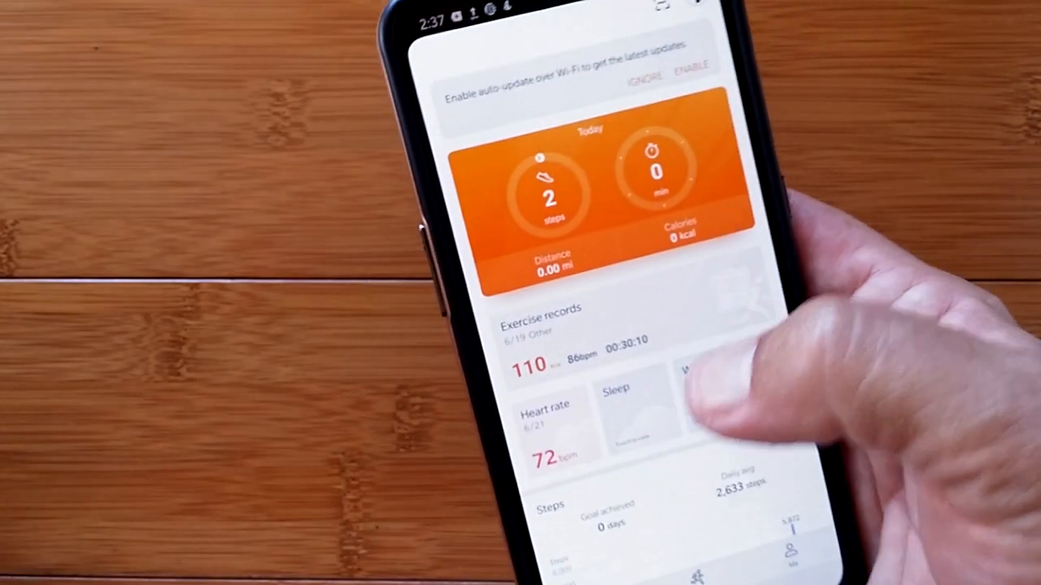
click(549, 427)
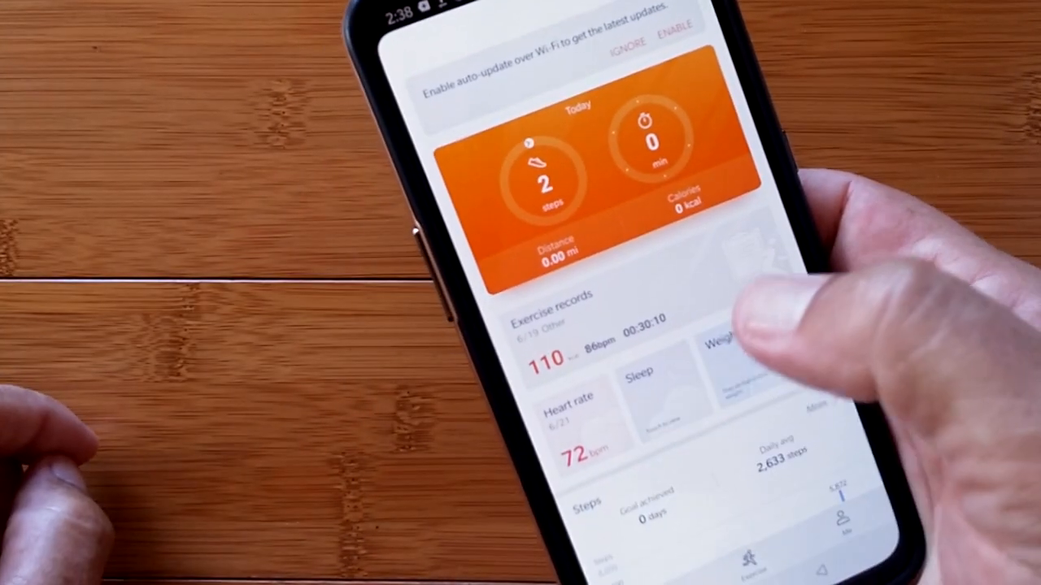
Open the sleep report showing 9 h 4 min with deep, light and REM percentages
click(647, 391)
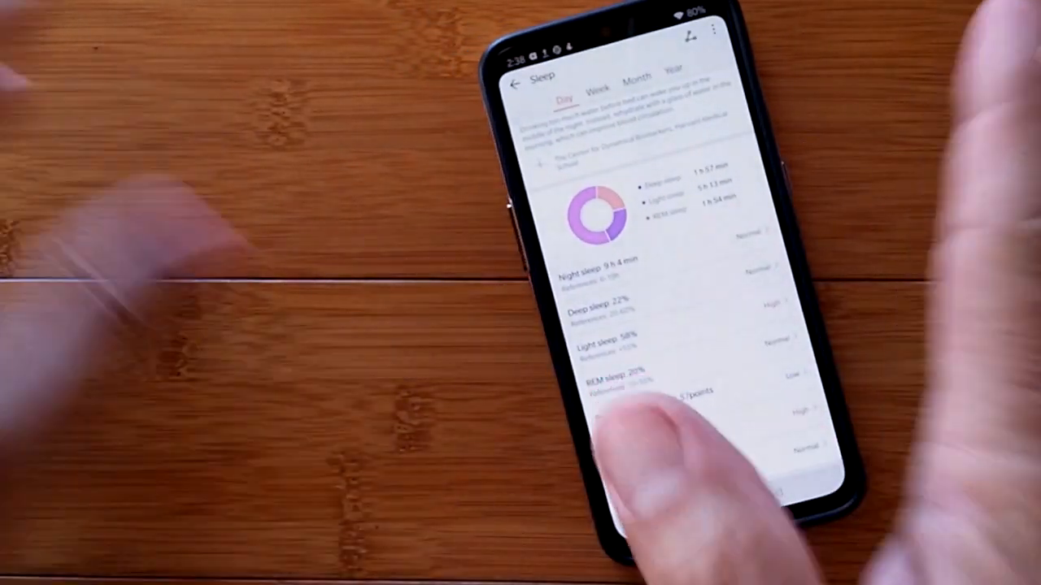
Read through the day's deep, light and REM sleep breakdown, then open the monthly Steps view
scroll(down, 3)
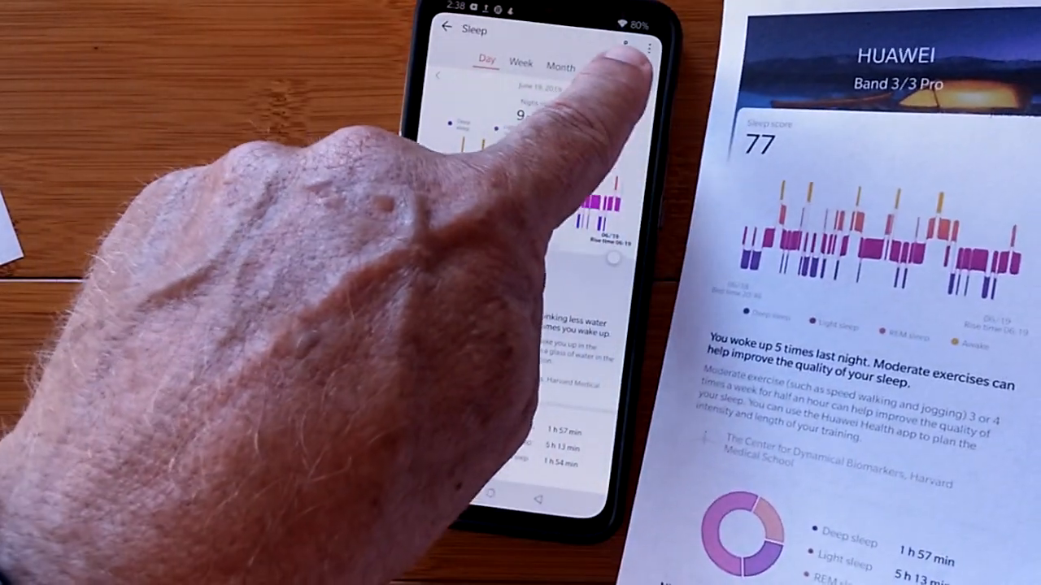
scroll(down, 3)
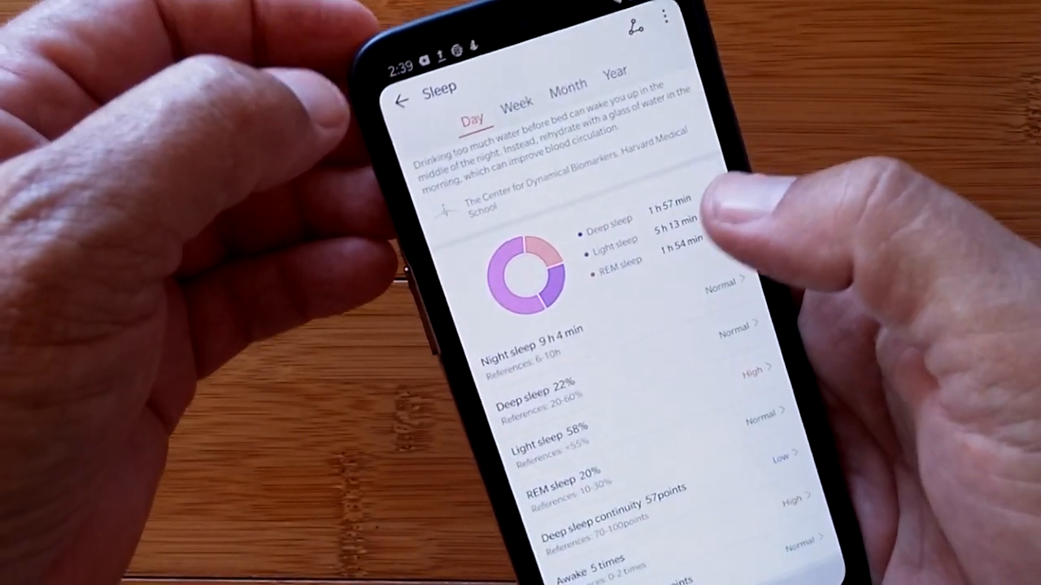
click(402, 98)
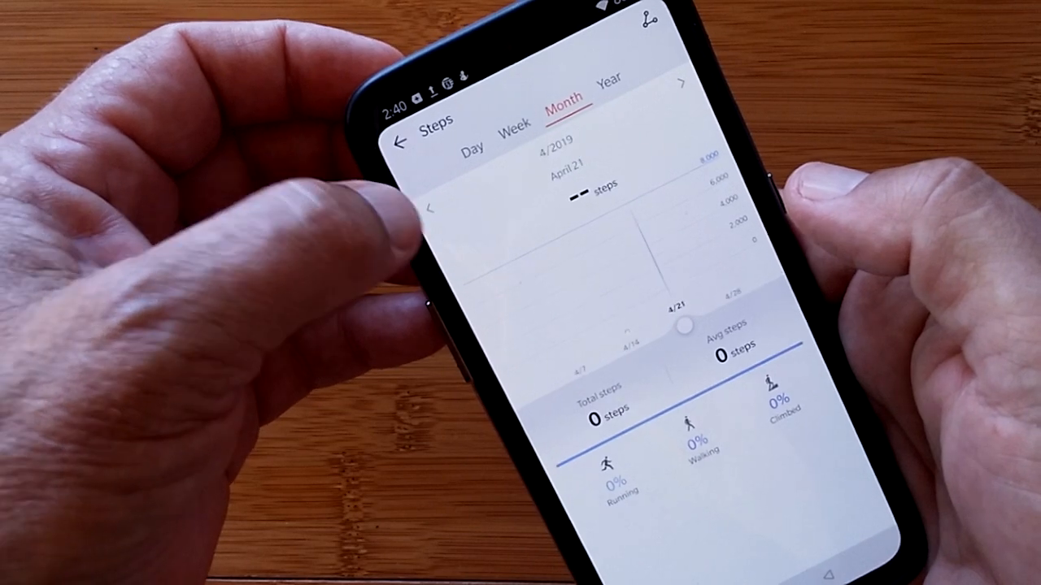
Go back to the previous month's step history, then switch to the daily step view
click(434, 205)
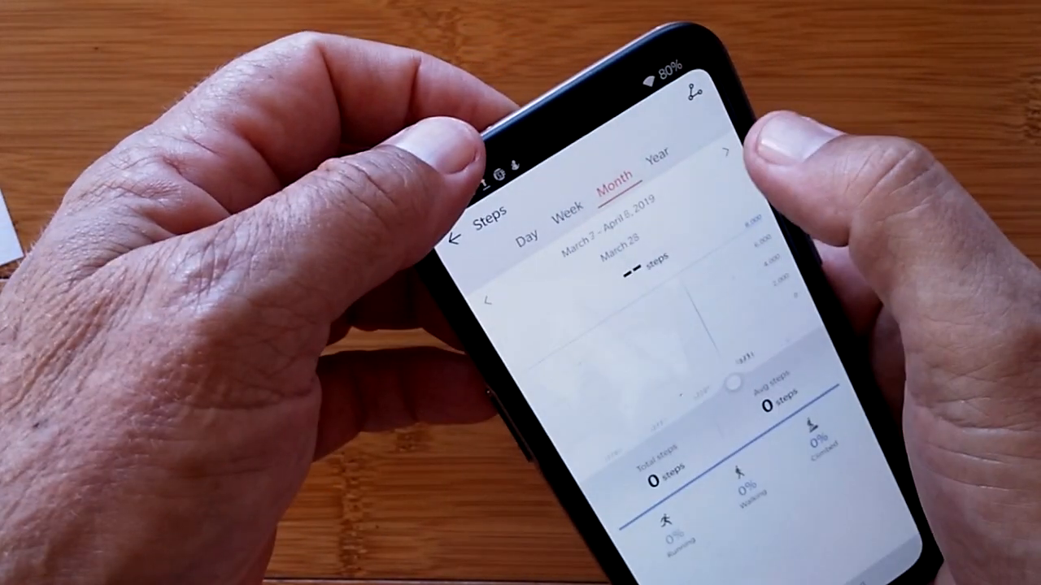
click(529, 180)
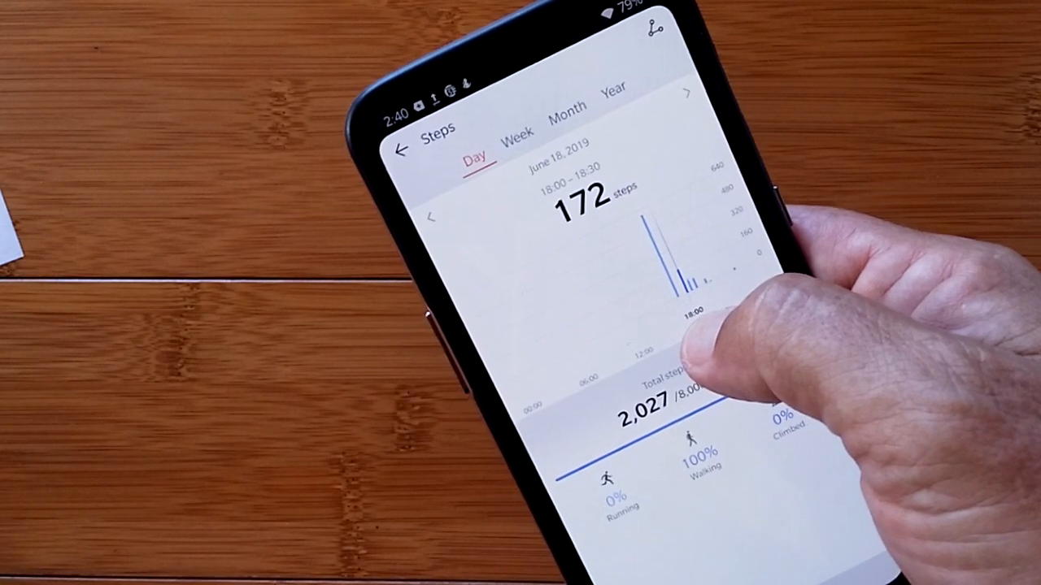
Drag along the step bar chart to read 172 steps for 18:00–18:30
drag(683, 341, 723, 309)
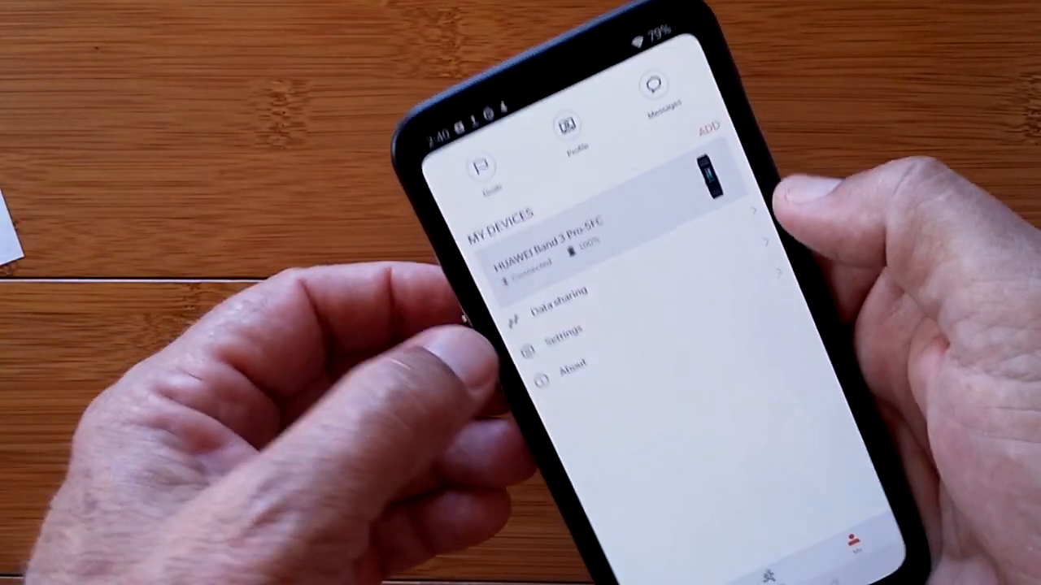
Open the Me page listing HUAWEI Band 3 Pro at 100% battery, then its settings
click(556, 312)
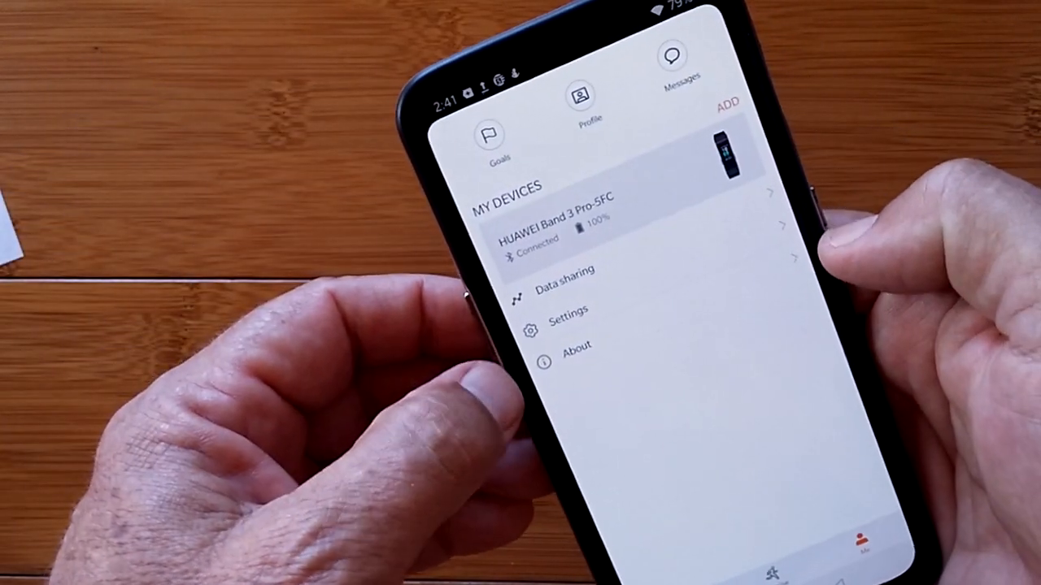
click(567, 320)
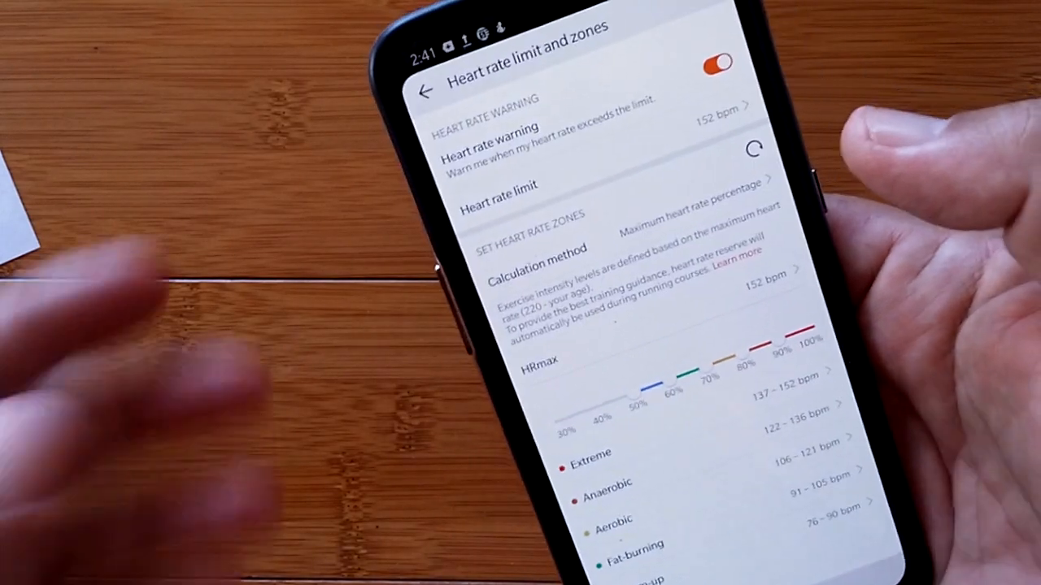
Open Heart rate limit and zones, showing the 152 bpm warning and max-heart-rate zones
click(424, 91)
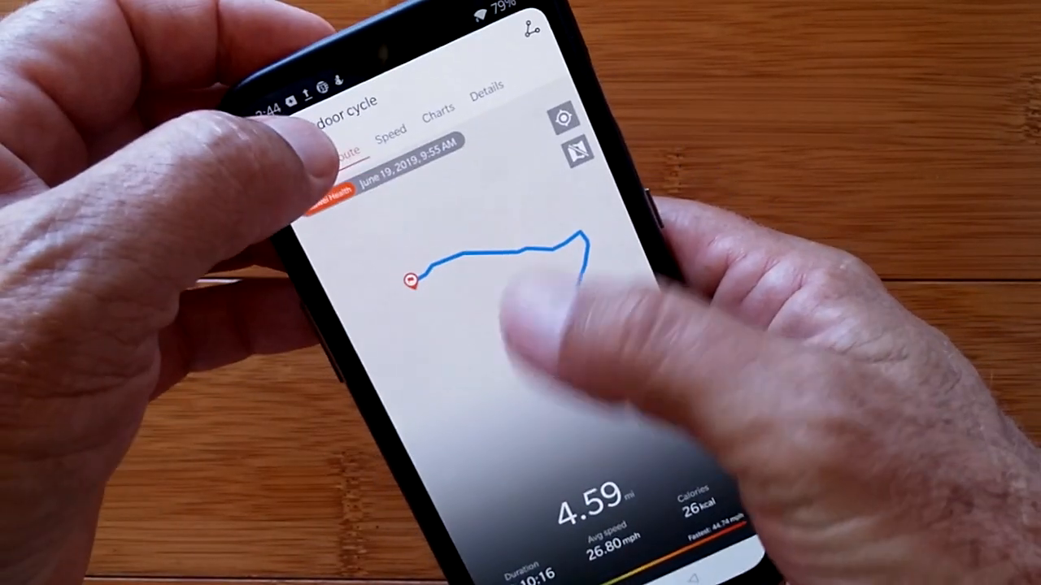
Open the June 19 outdoor cycle record with its 4.59 mi route map
click(391, 130)
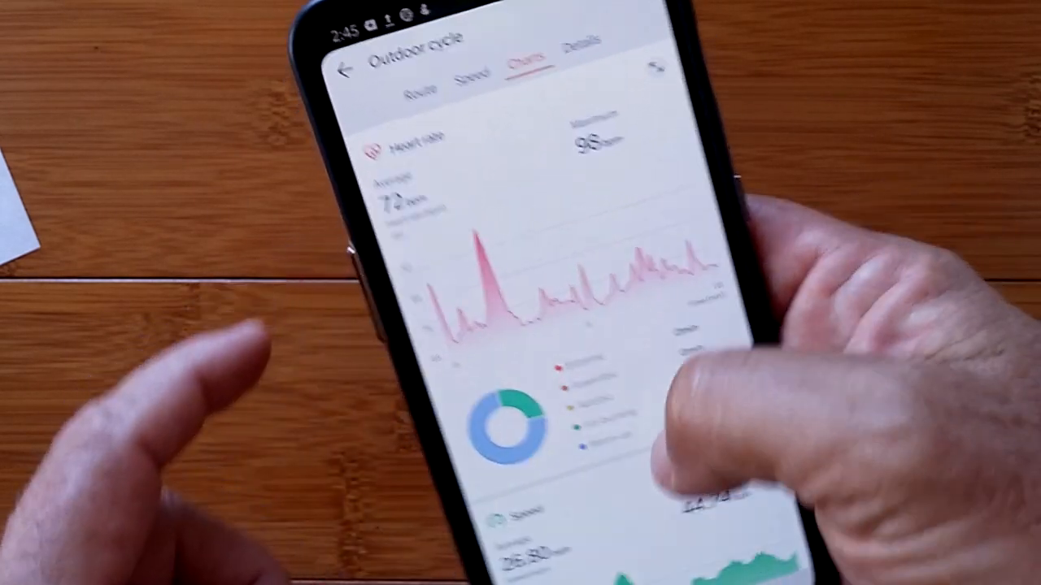
Scroll the cycle ride's charts to the 72 bpm average and 98 bpm maximum heart rate
scroll(down, 3)
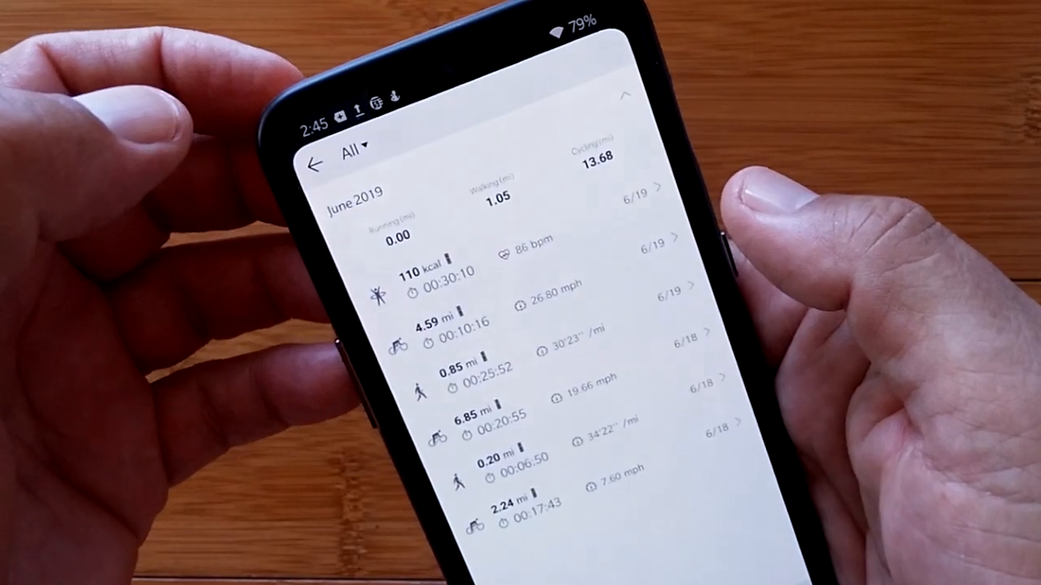
Open the June 19 'Other' 110 kcal workout: 30:10 duration, 86 bpm average heart rate
click(455, 269)
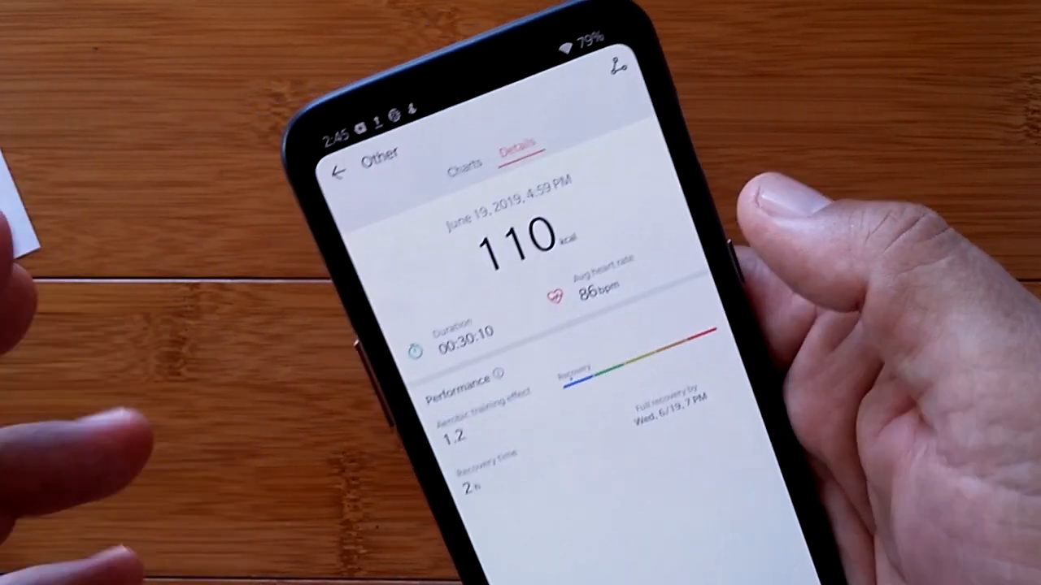